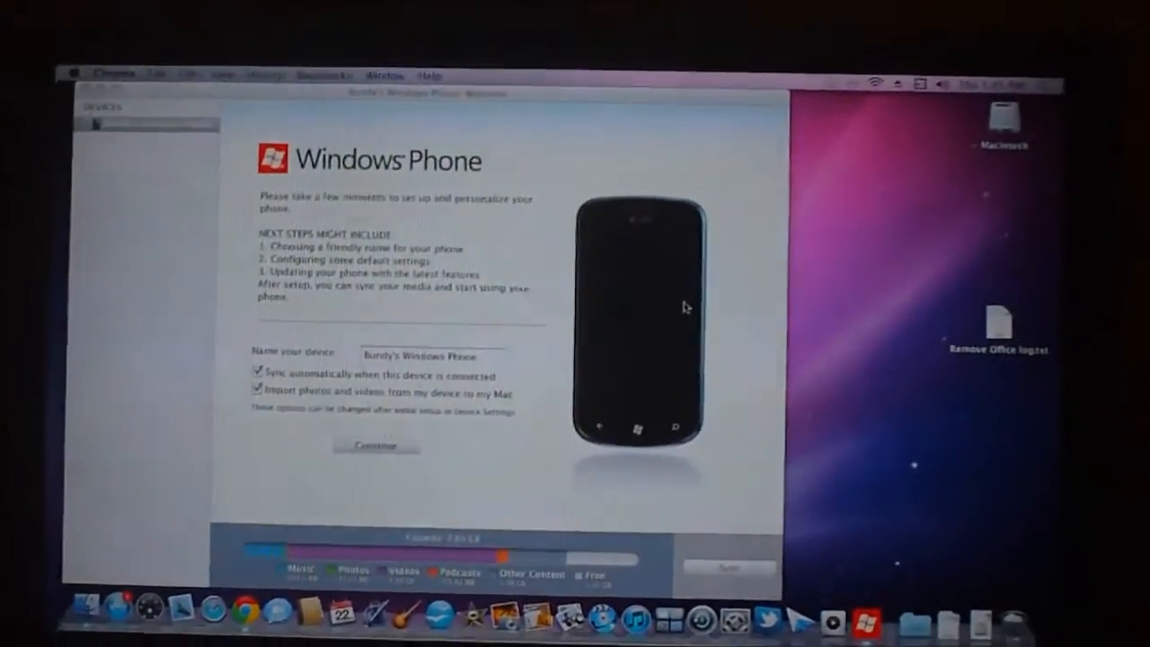
Accept the phone's default name and options and continue the first-time setup
{"action": "left_click", "coordinate": [376, 444]}
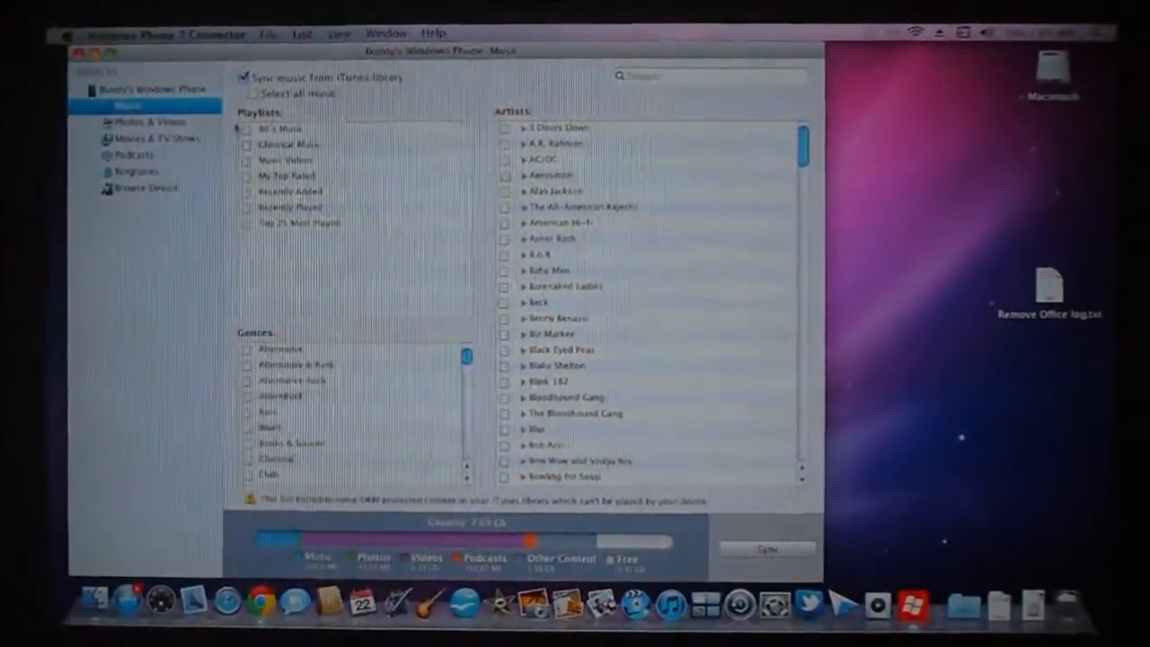
{"action": "left_click", "coordinate": [244, 64]}
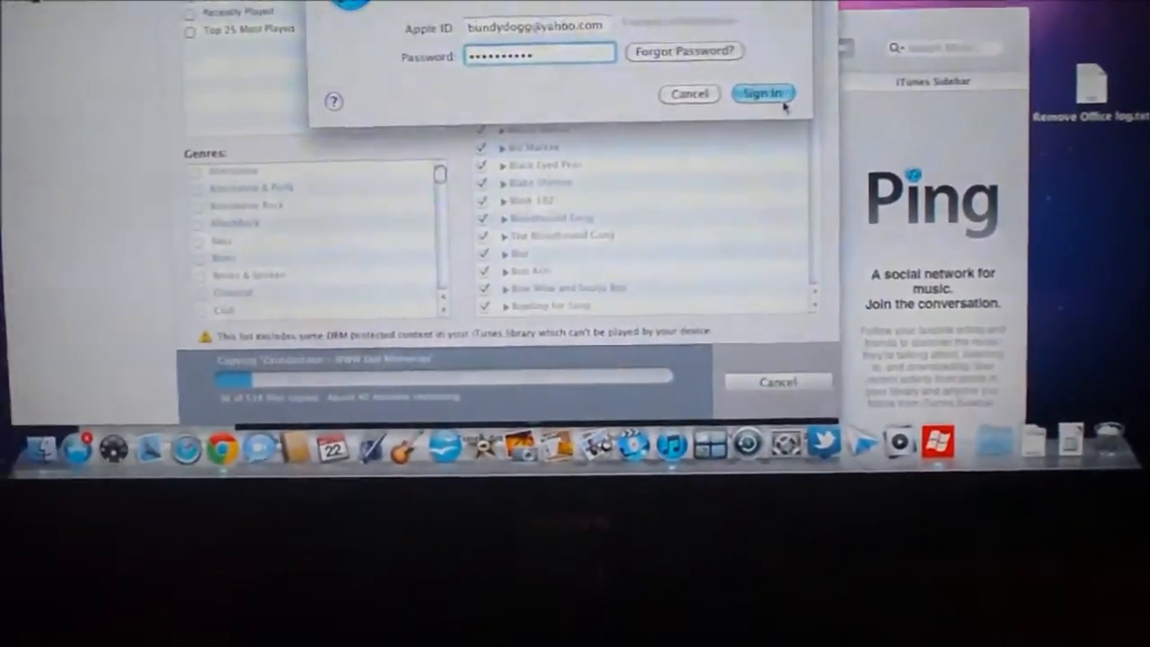
Submit the Apple ID sign-in so iTunes accesses the Store while music copies
{"action": "left_click", "coordinate": [762, 94]}
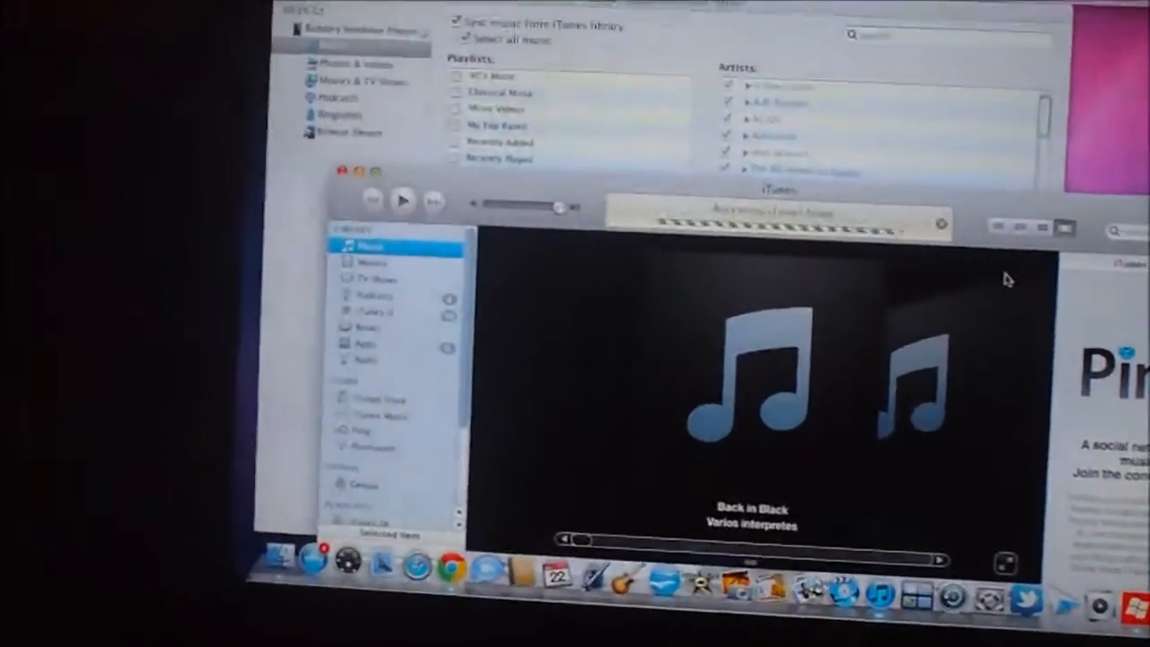